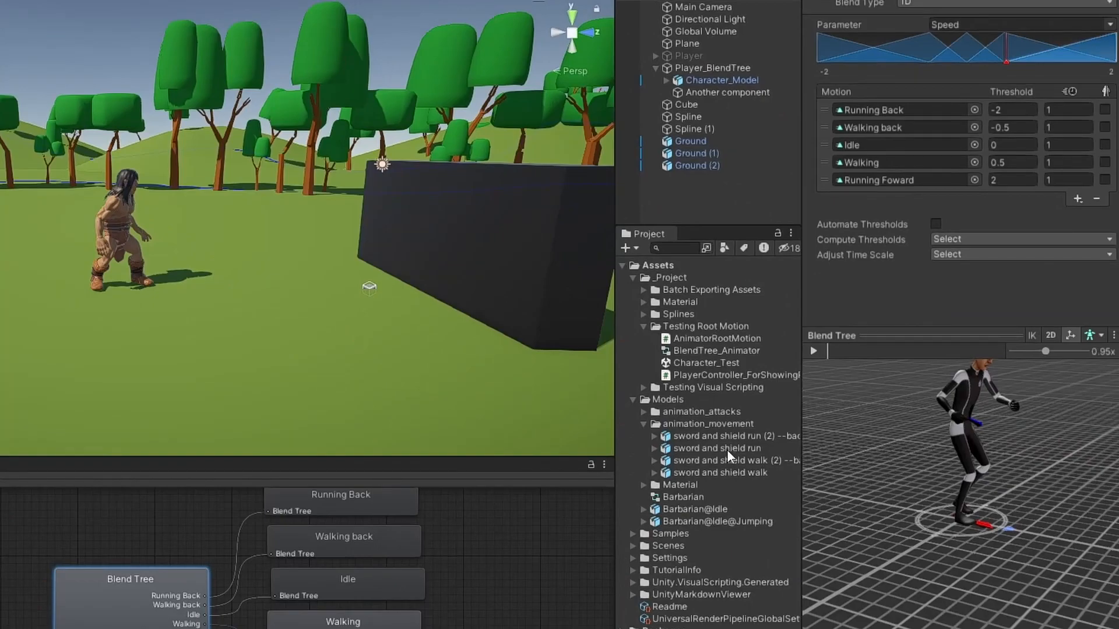
Step: Select the 'sword and shield run' asset and show its Animation import settings
{"action": "left_click", "coordinate": [714, 448]}
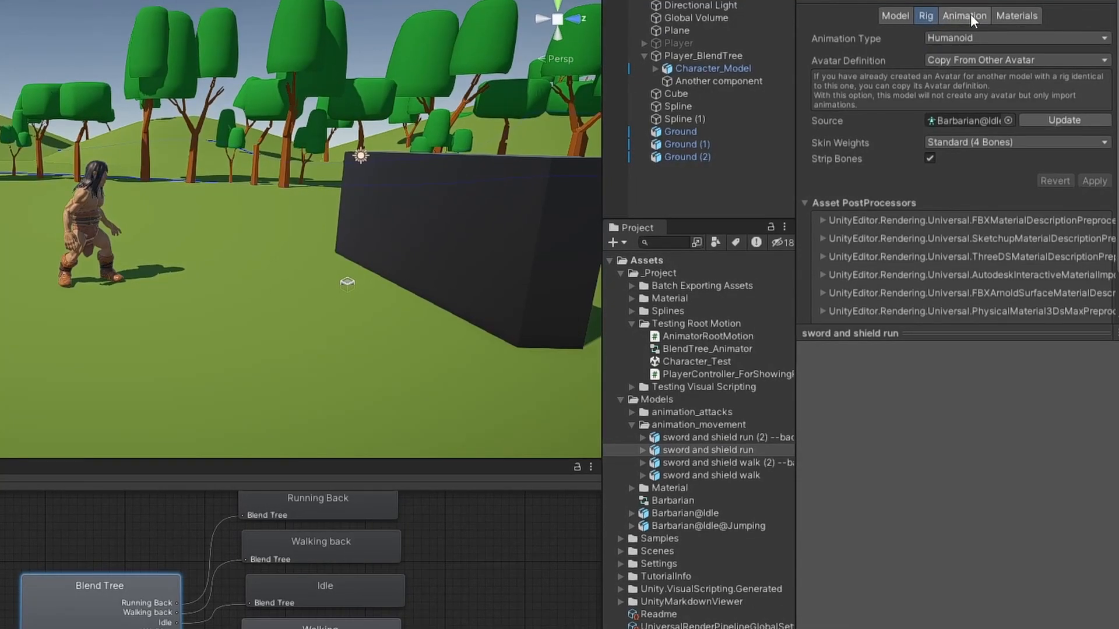
{"action": "left_click", "coordinate": [964, 16]}
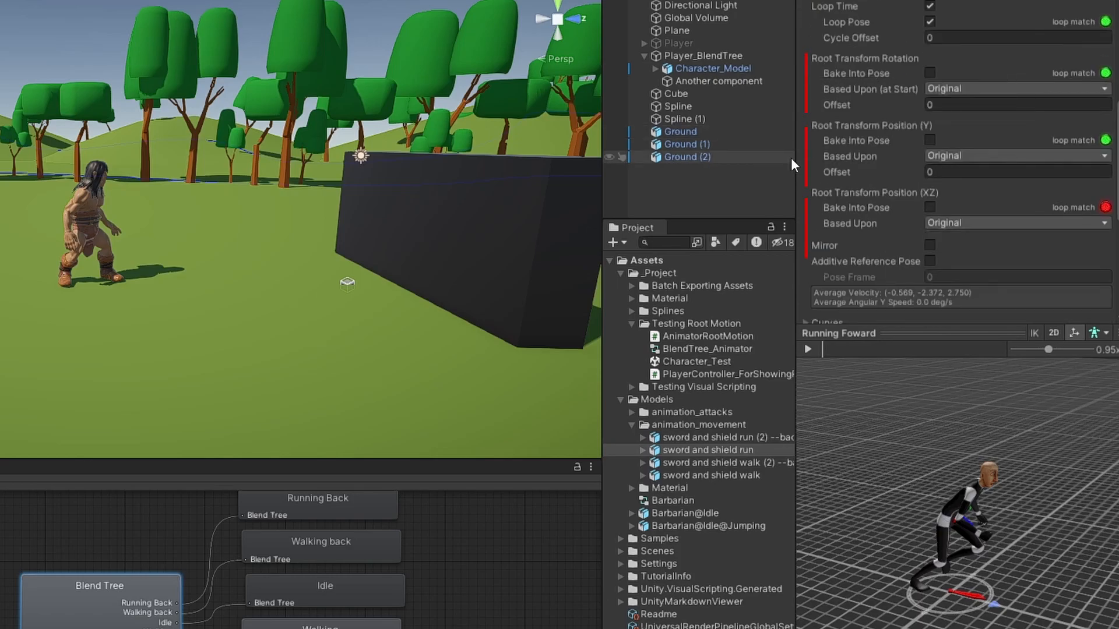
{"action": "mouse_move", "coordinate": [792, 350]}
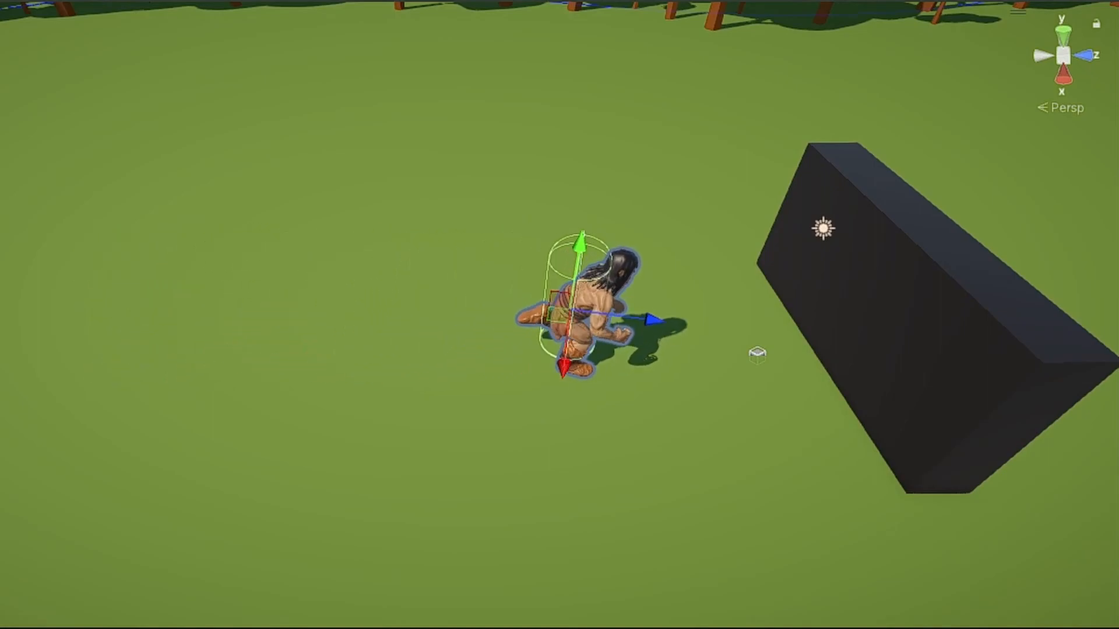
{"action": "left_click_drag", "start_coordinate": [578, 306], "coordinate": [841, 300]}
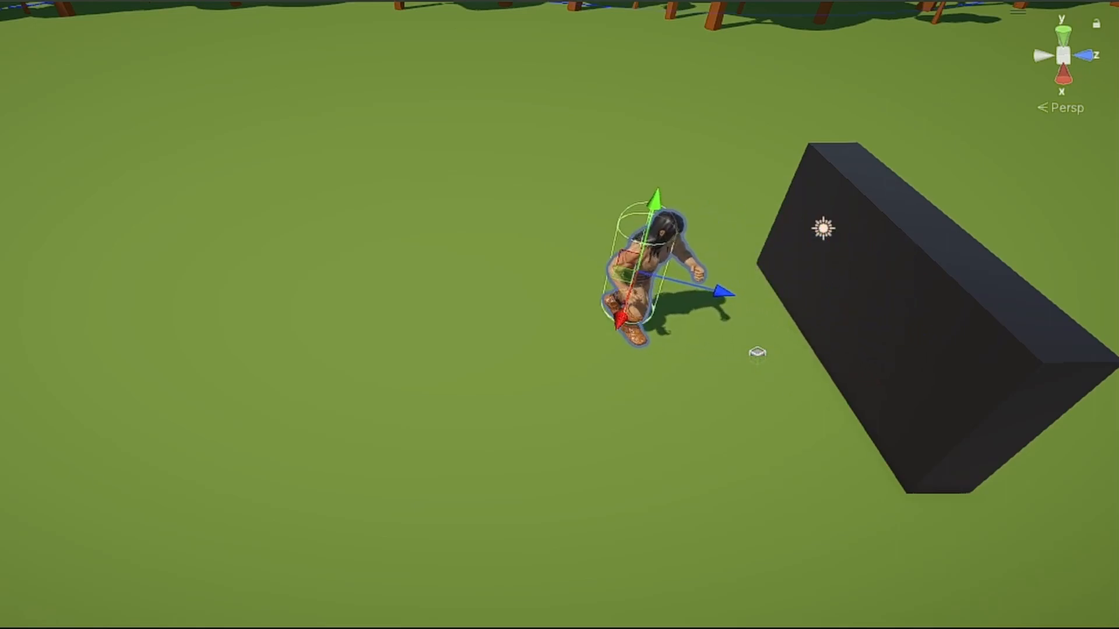
{"action": "left_click_drag", "start_coordinate": [650, 278], "coordinate": [367, 207]}
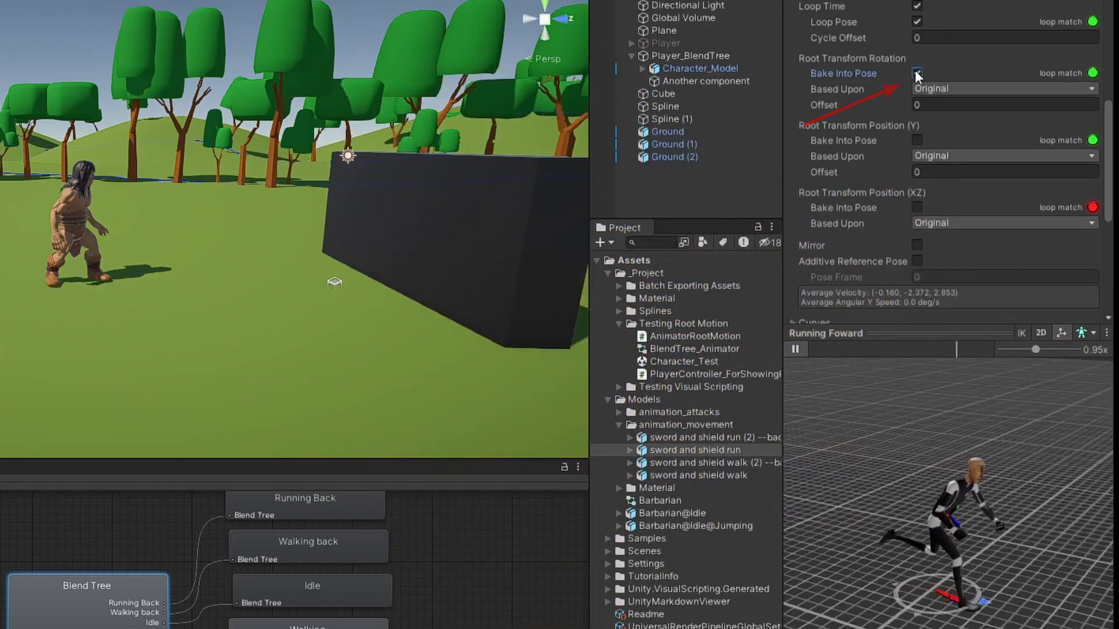
Step: Enable Bake Into Pose for the run clip's Root Transform Rotation
{"action": "left_click", "coordinate": [917, 73]}
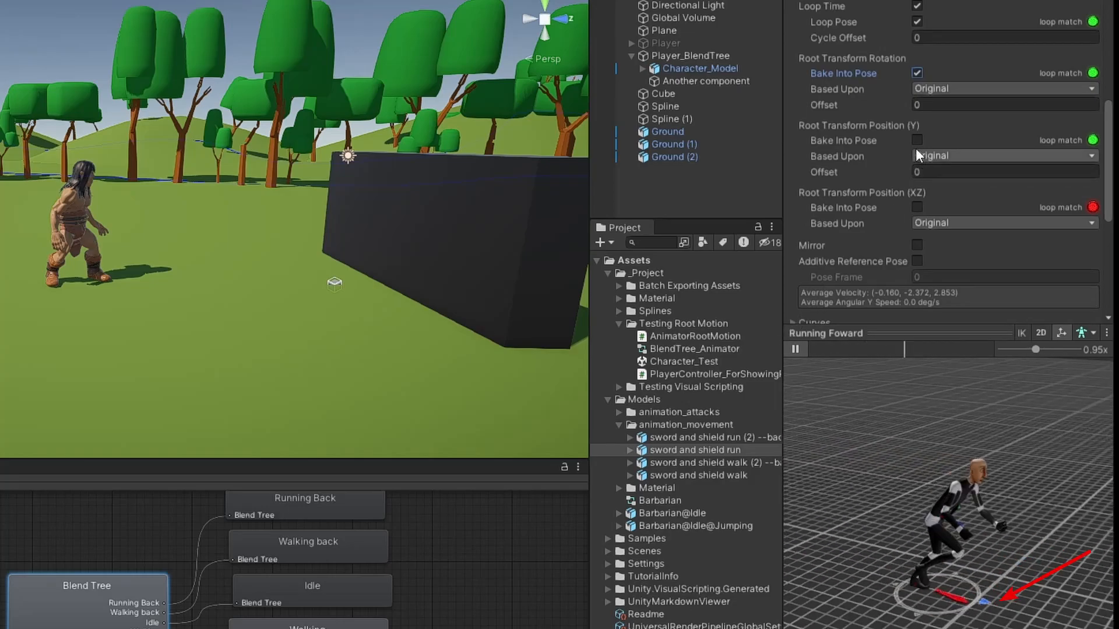
{"action": "left_click", "coordinate": [917, 140]}
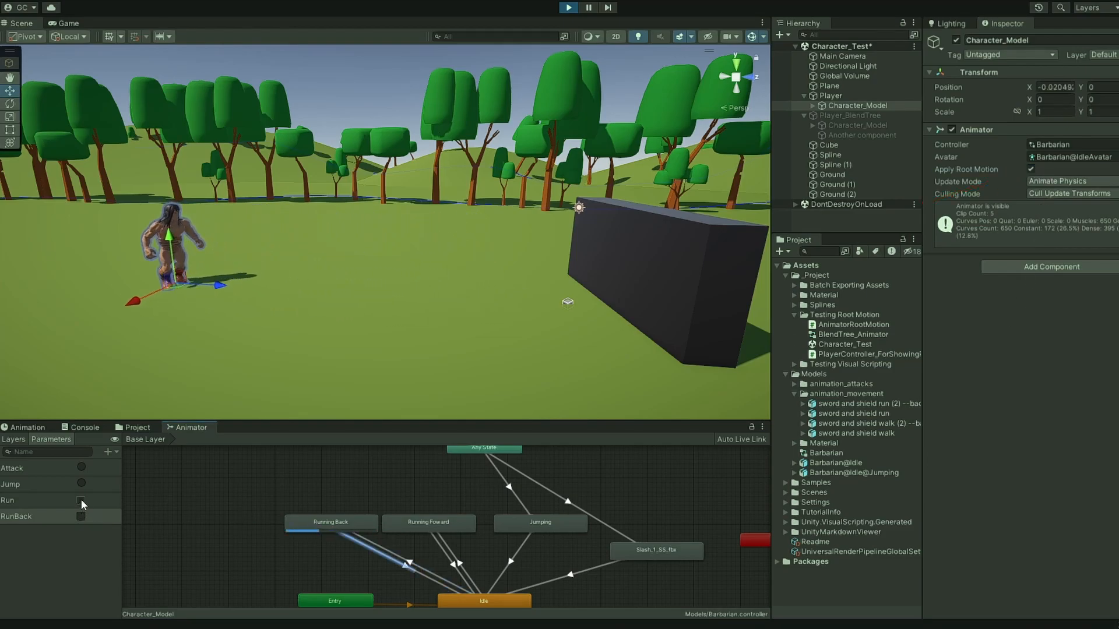
Step: Play Run, select the Player parent, then toggle RunBack on and off
{"action": "left_click", "coordinate": [82, 500]}
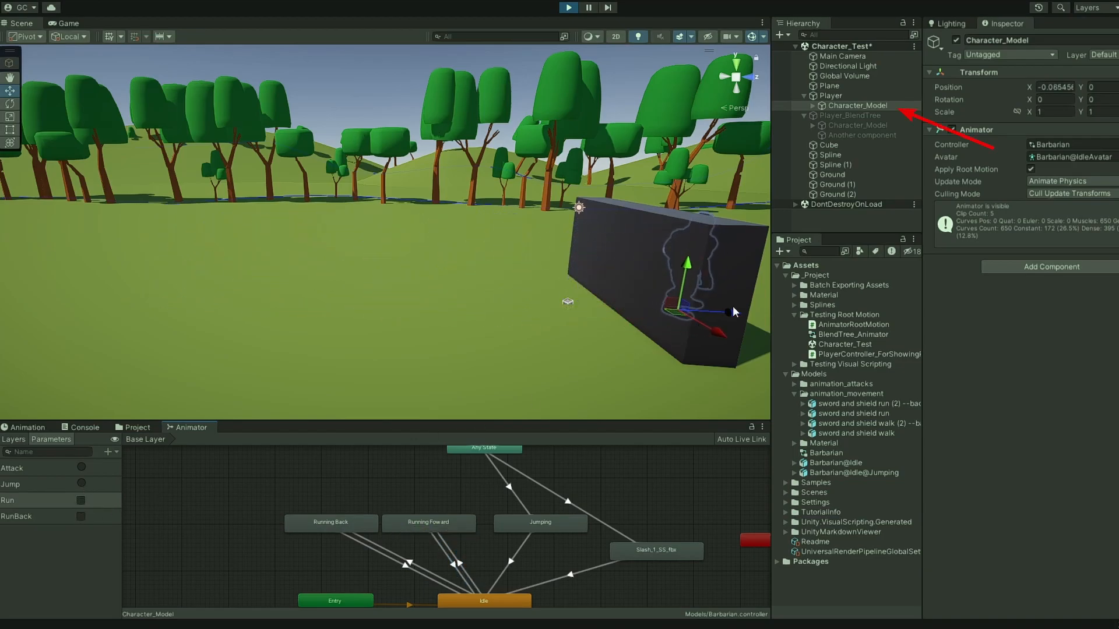
{"action": "left_click", "coordinate": [829, 95]}
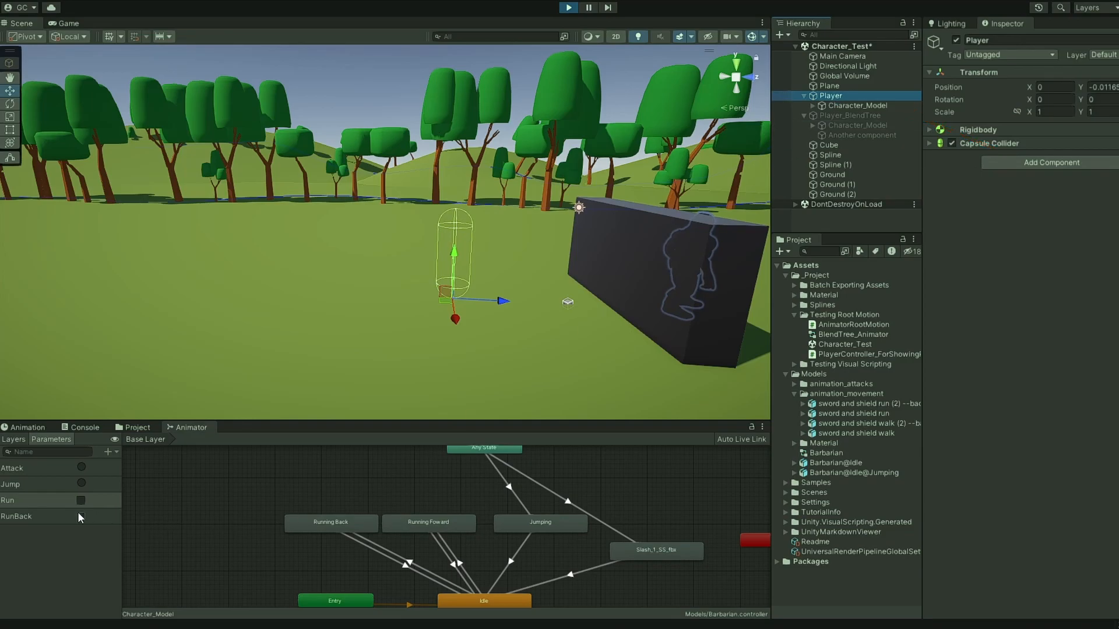
{"action": "left_click", "coordinate": [80, 516]}
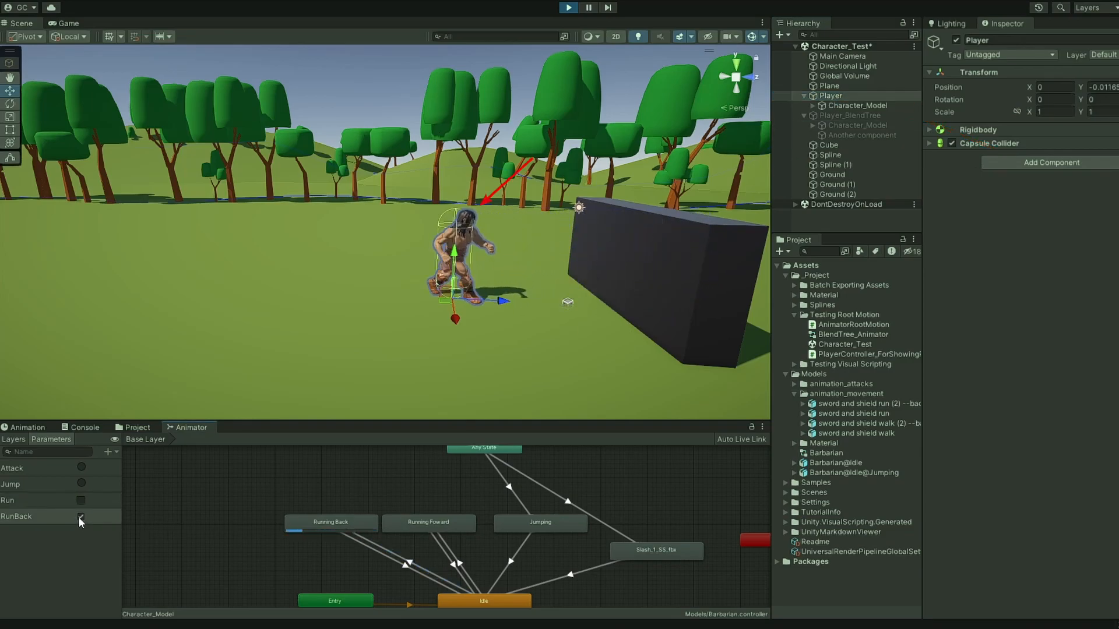
{"action": "left_click", "coordinate": [80, 516]}
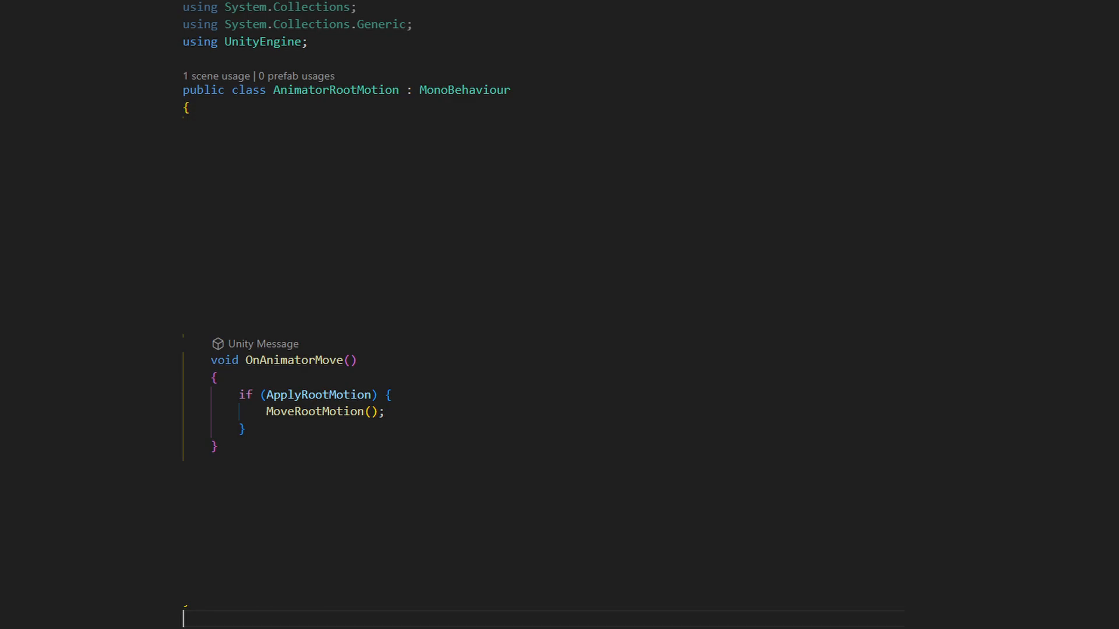
Step: Add the ApplyRootMotion bool, serialized Rigidbody field and MoveRootMotion computing newPosition from _anim.deltaPosition
{"action": "type", "text": "public bool ApplyRootMotion = true;"}
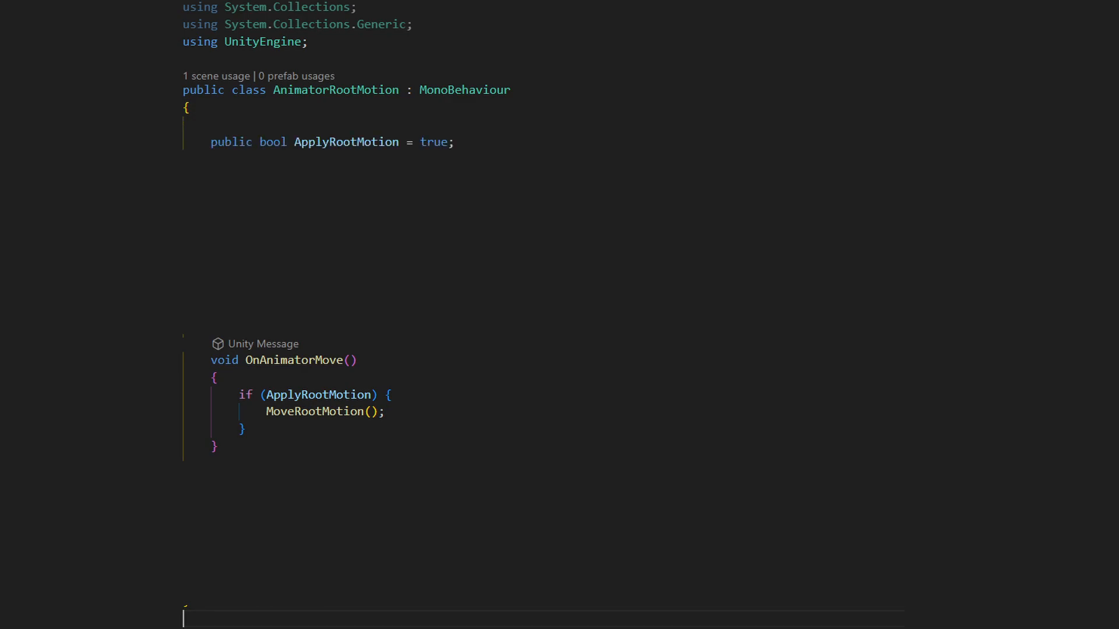
{"action": "type", "text": "[SerializeField] Rigidbody _rigidbody = null;"}
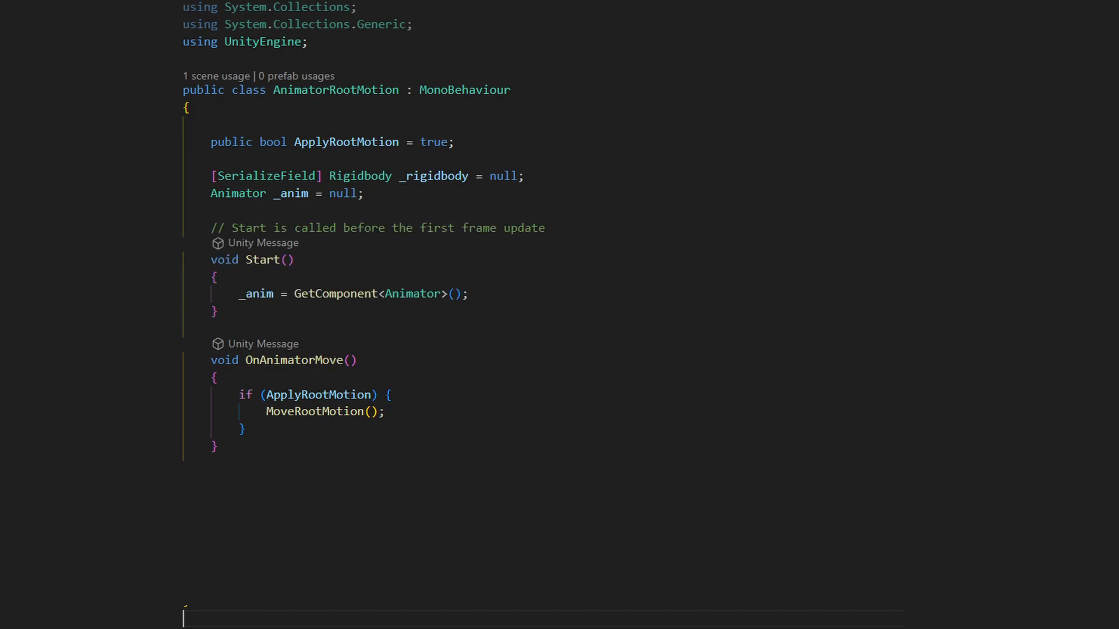
{"action": "type", "text": "void MoveRootMotion()"}
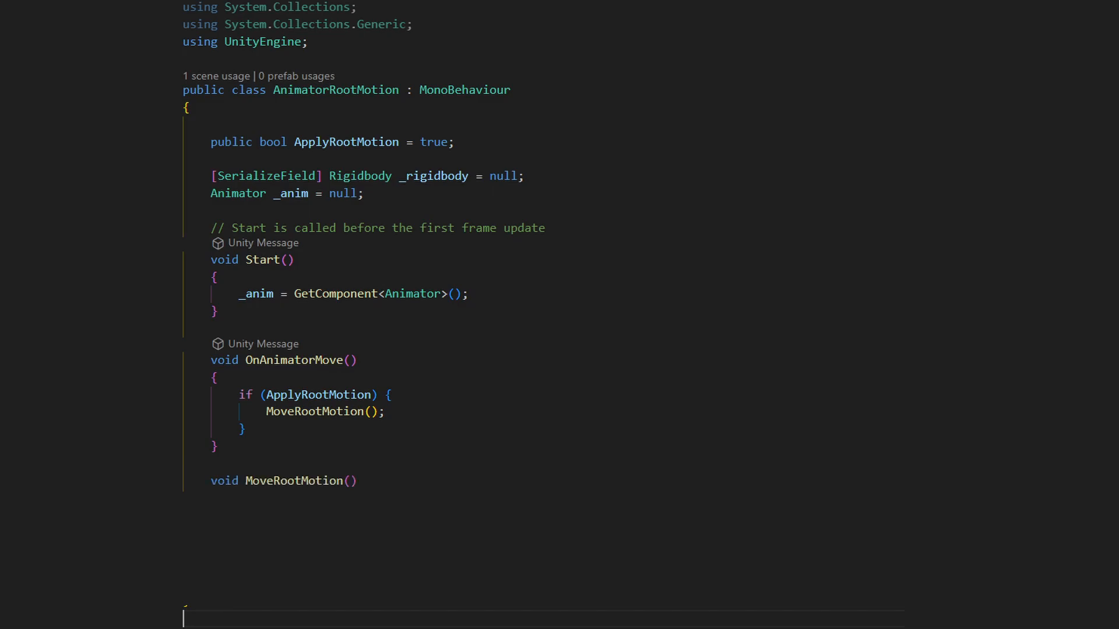
{"action": "type", "text": "Vector3 newPosition = transform.position + _anim.deltaPosition;"}
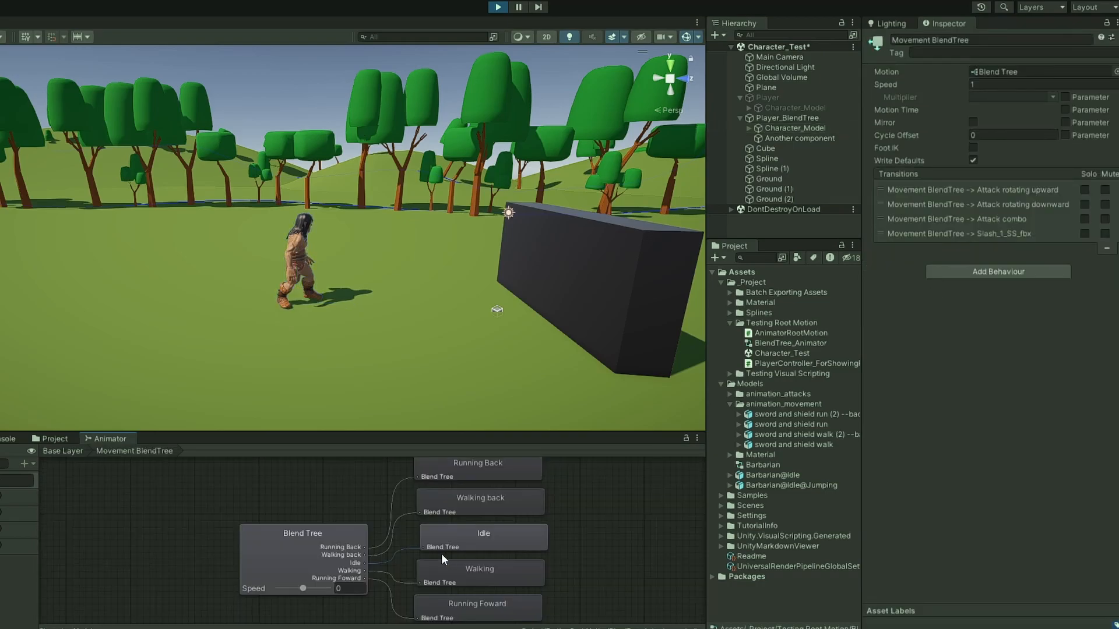
Step: Drive the blend tree Speed negative, select Player_BlendTree and reveal the Testing Root Motion folder
{"action": "left_click_drag", "start_coordinate": [303, 589], "coordinate": [297, 588]}
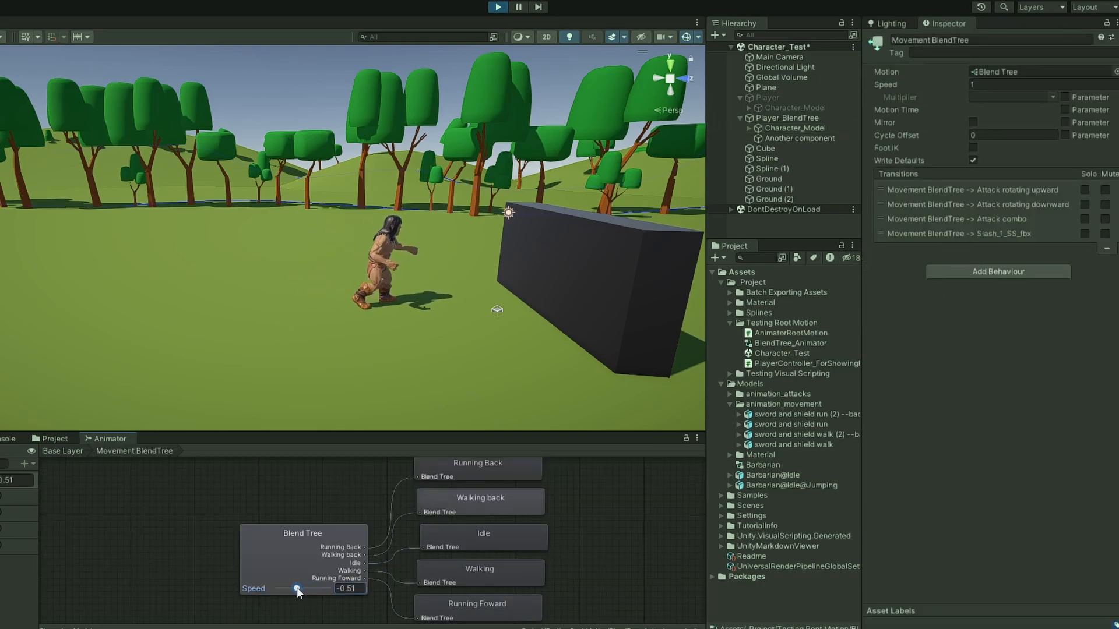
{"action": "left_click", "coordinate": [788, 118]}
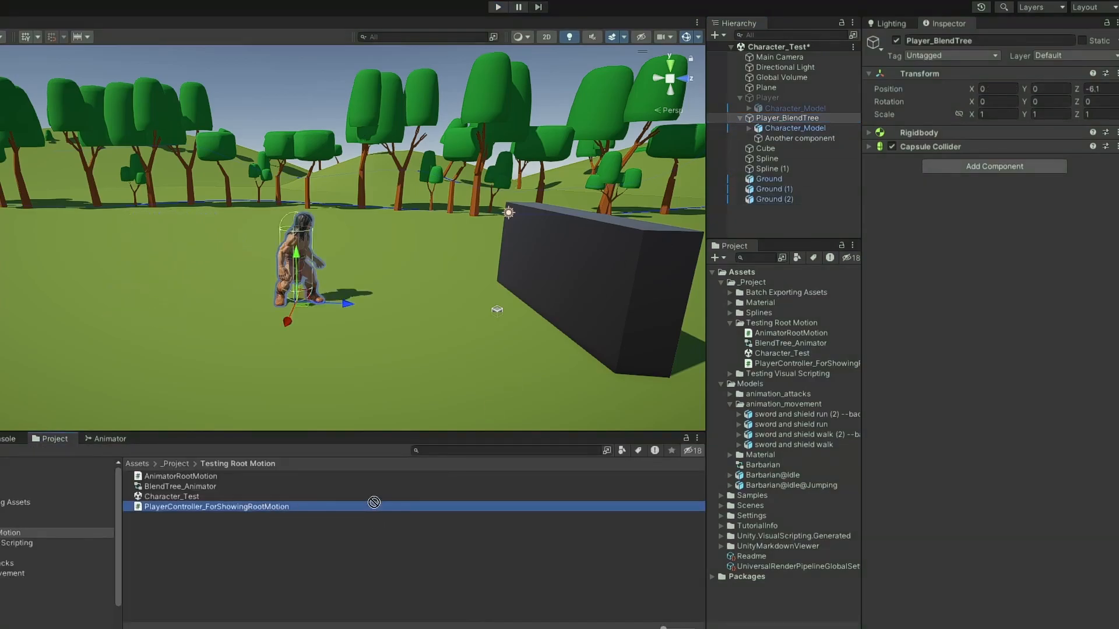
{"action": "left_click_drag", "start_coordinate": [217, 507], "coordinate": [807, 131]}
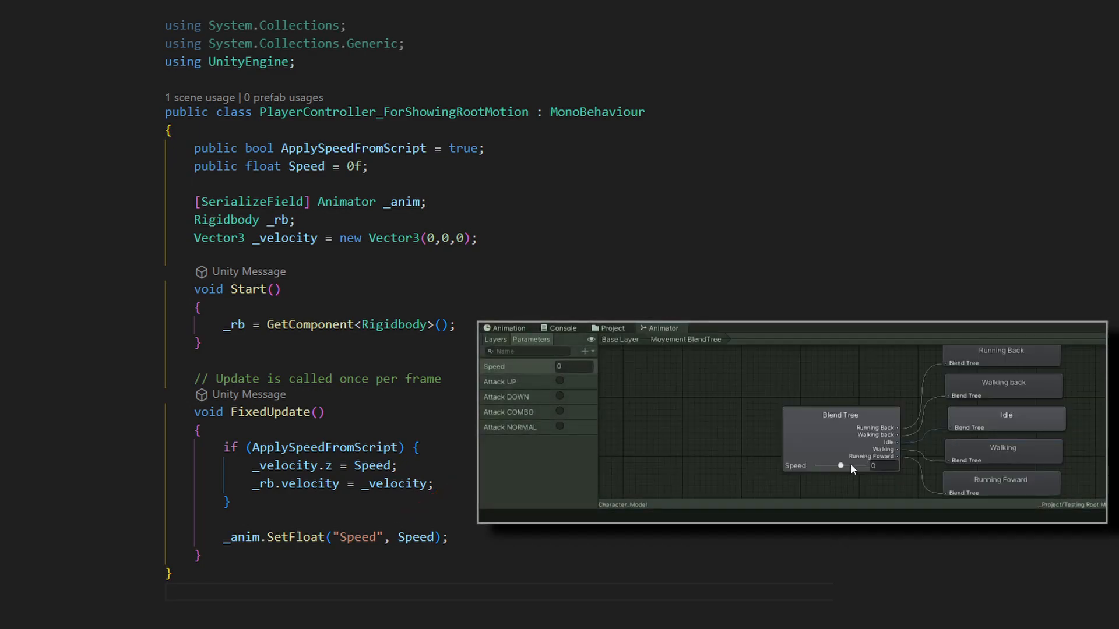
{"action": "left_click_drag", "start_coordinate": [840, 465], "coordinate": [829, 466]}
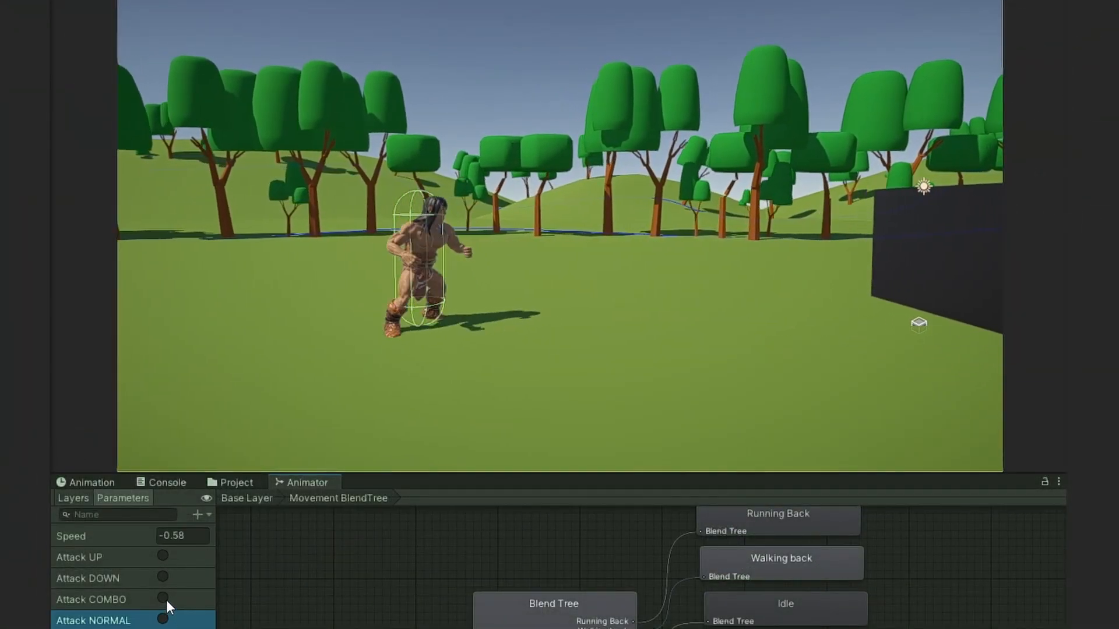
Step: Fire an attack trigger, then the Attack UP trigger on the running barbarian
{"action": "left_click", "coordinate": [132, 599]}
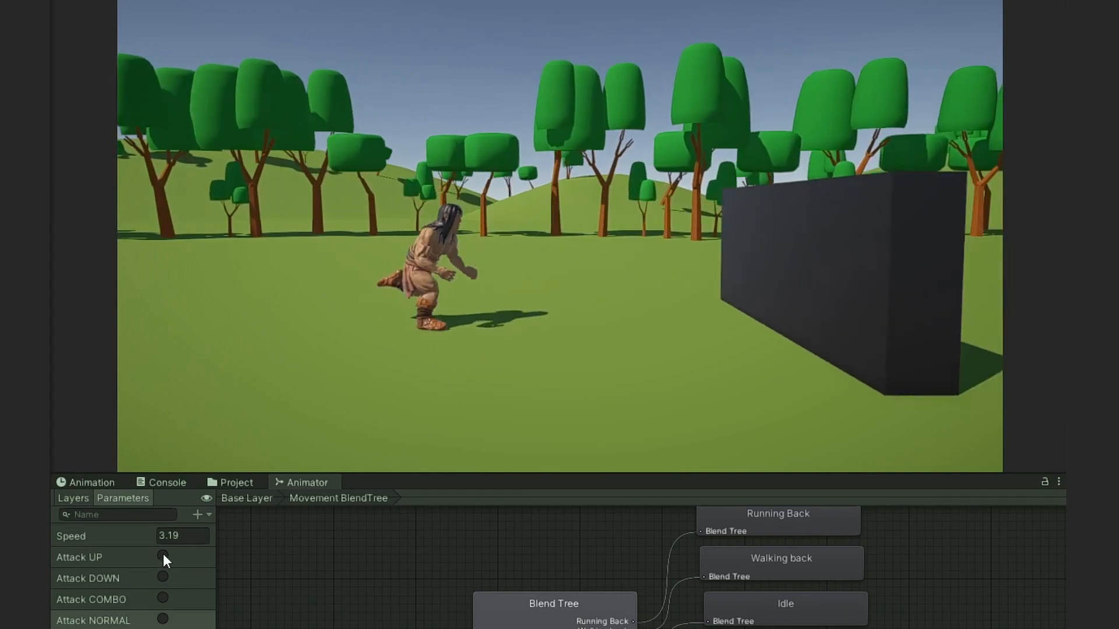
{"action": "left_click", "coordinate": [108, 557]}
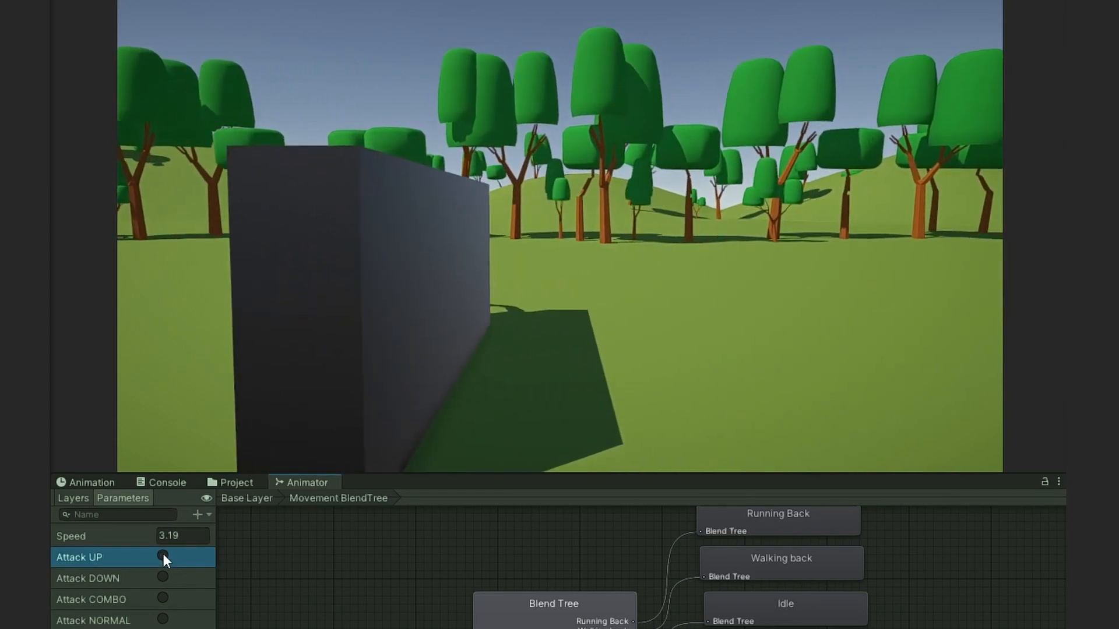